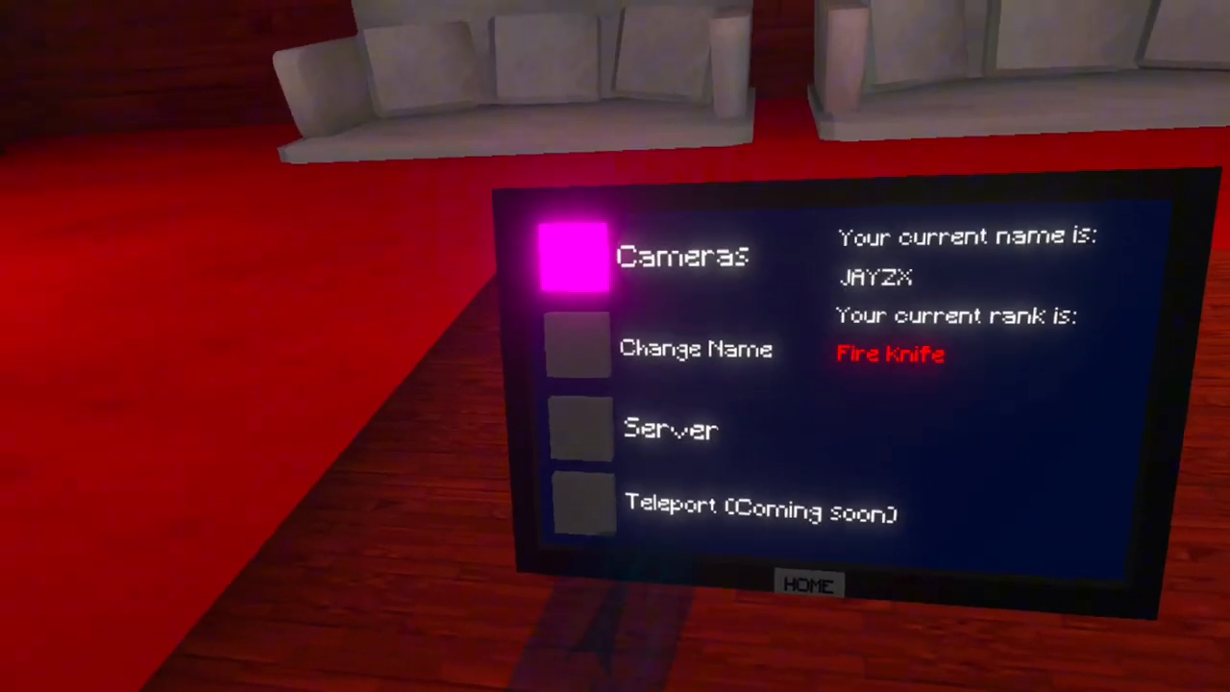
click(577, 348)
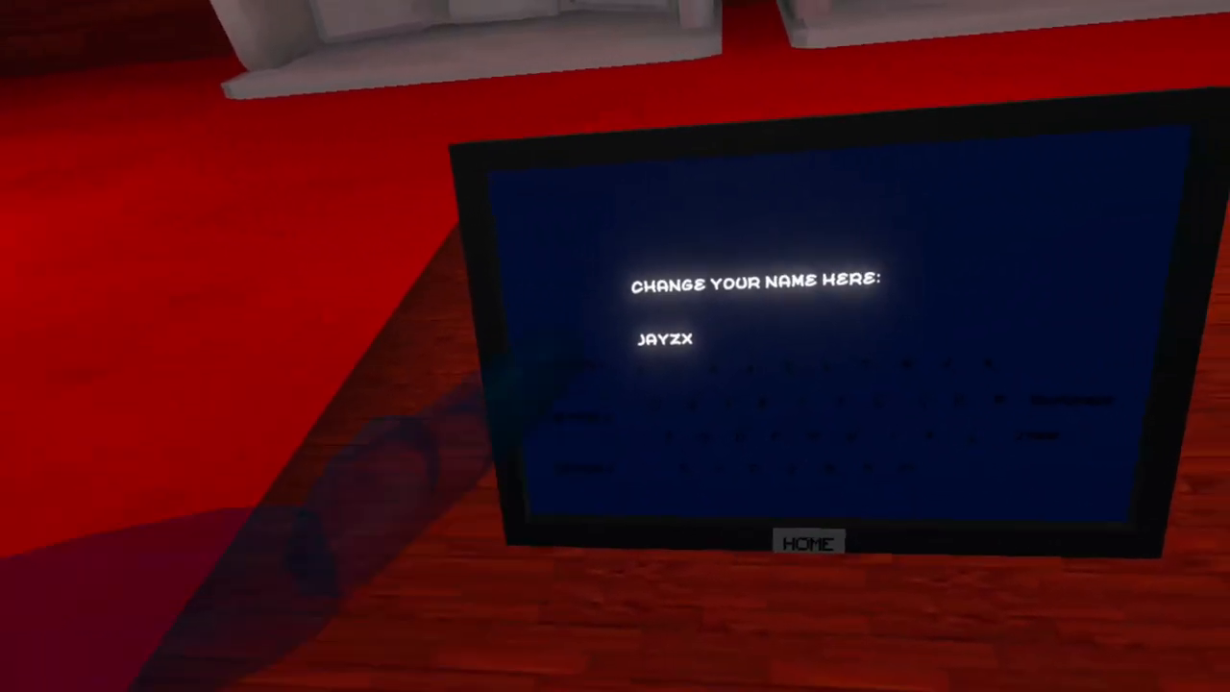
click(809, 542)
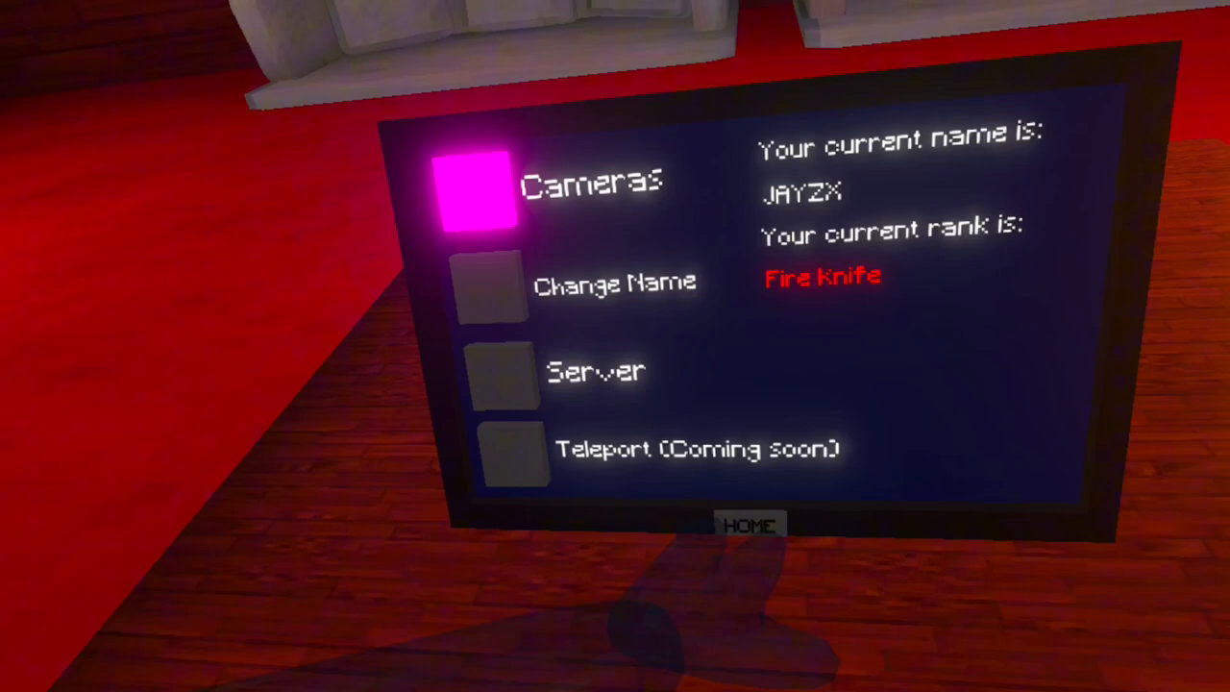